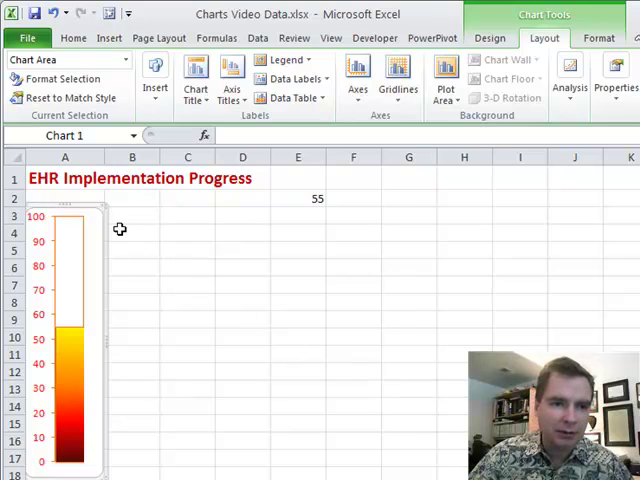
pyautogui.moveTo(108, 214)
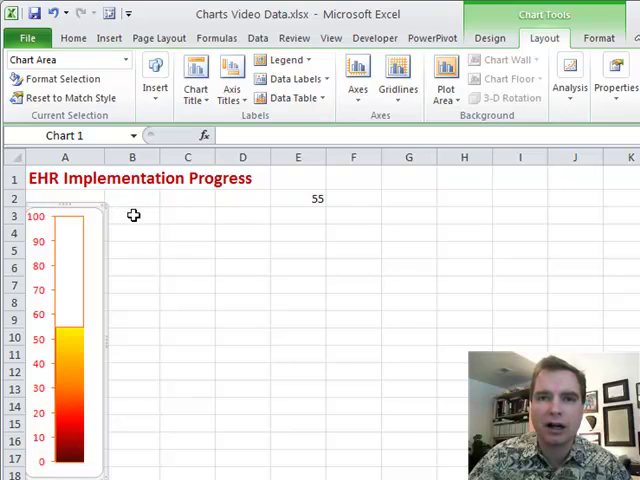
pyautogui.moveTo(290, 220)
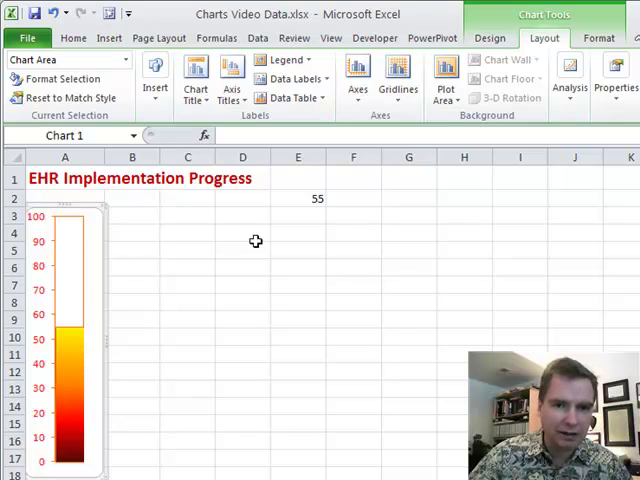
# - Enter the driving value 55 in cell E2 and select it as the chart source
pyautogui.click(298, 198)
pyautogui.write('40')
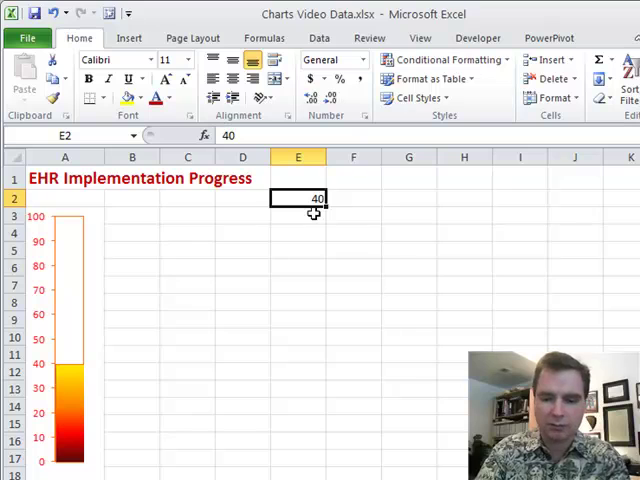
pyautogui.write('80')
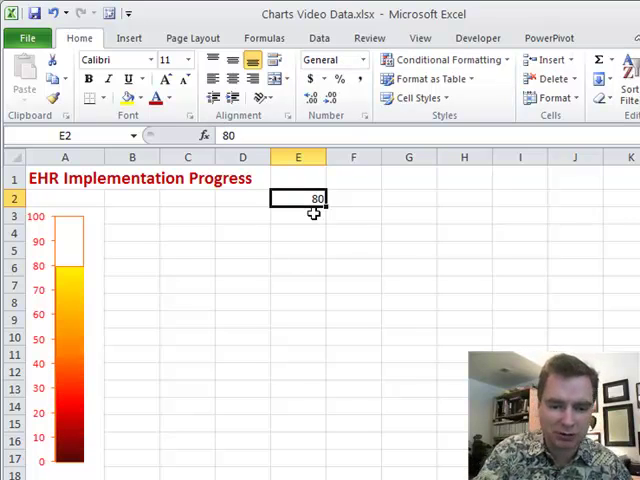
pyautogui.write('55')
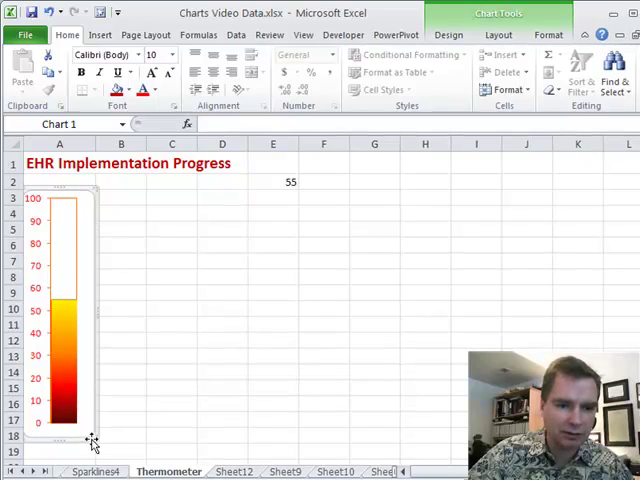
pyautogui.moveTo(94, 444); pyautogui.dragTo(78, 320)
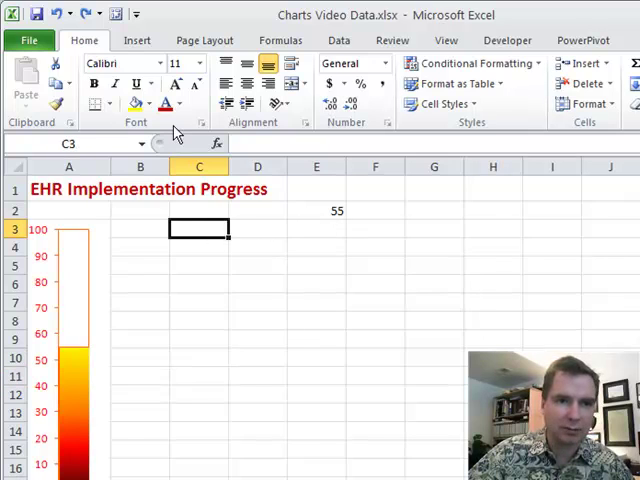
pyautogui.moveTo(294, 160)
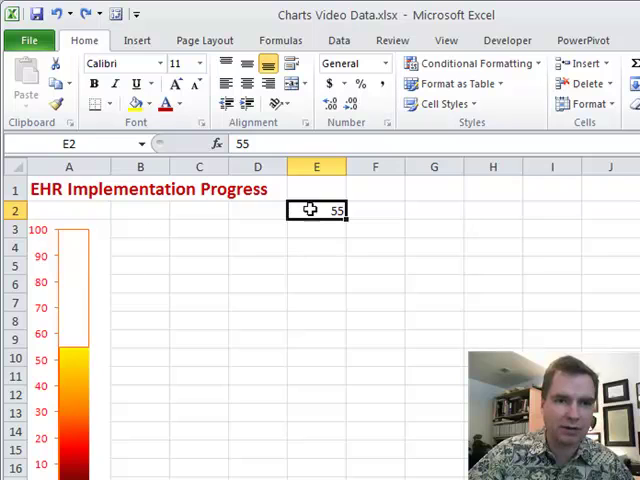
# - Insert a 2-D clustered column chart from E2 showing a single bar at 55
pyautogui.click(136, 40)
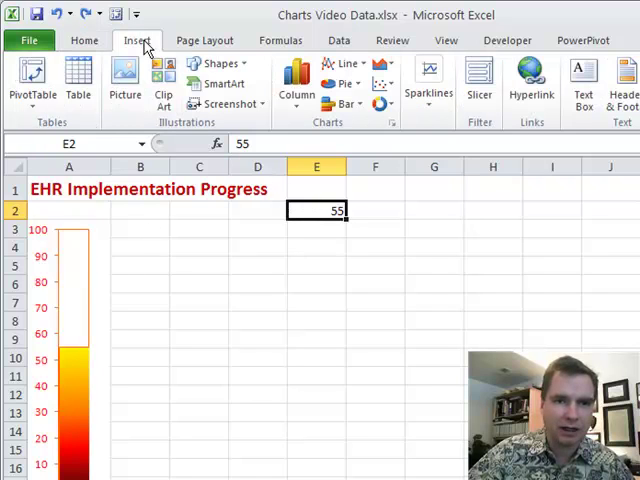
pyautogui.click(296, 84)
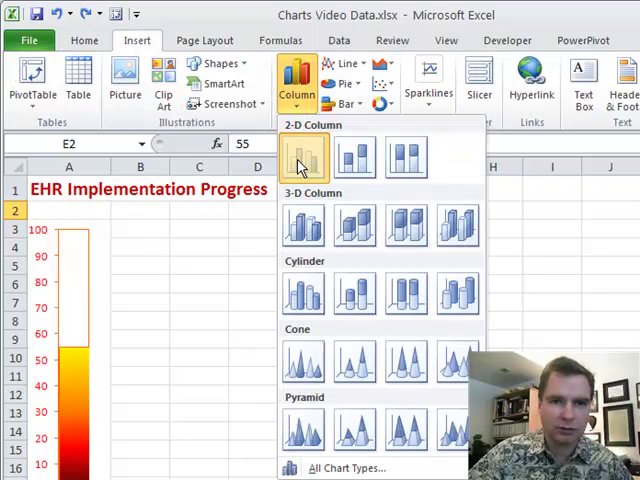
pyautogui.click(302, 156)
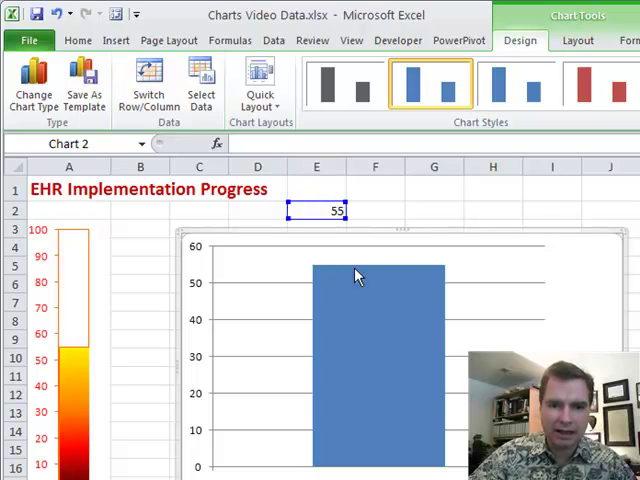
pyautogui.moveTo(348, 356)
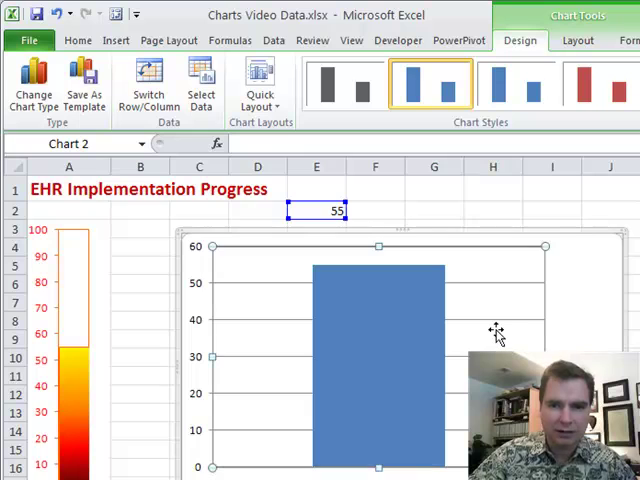
pyautogui.moveTo(488, 328)
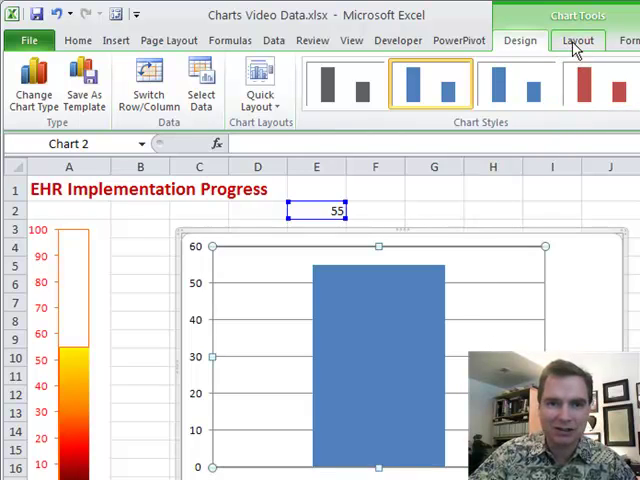
# - Set the chart's Primary Horizontal Axis to None via the Layout axes options
pyautogui.click(578, 40)
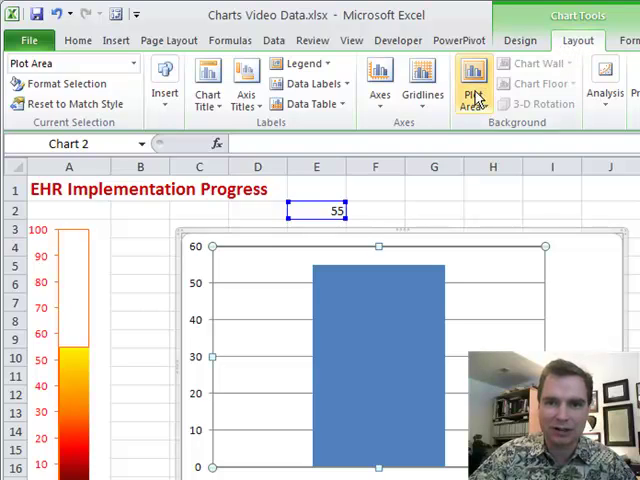
pyautogui.moveTo(456, 116)
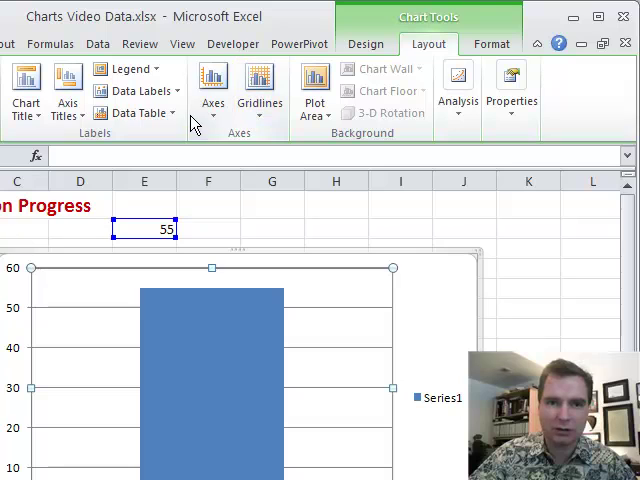
pyautogui.click(130, 68)
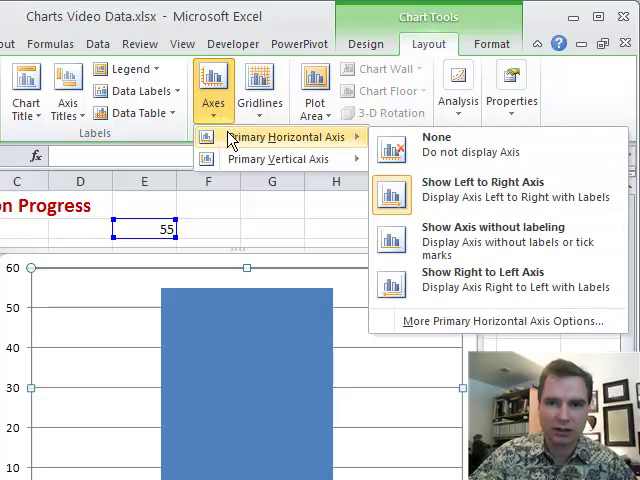
pyautogui.moveTo(456, 144)
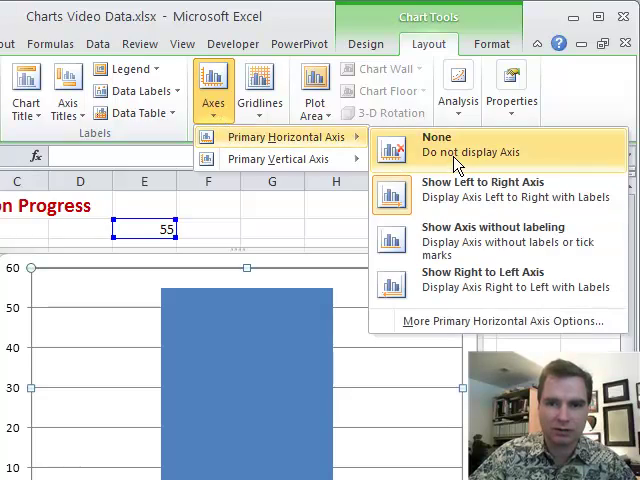
pyautogui.click(438, 144)
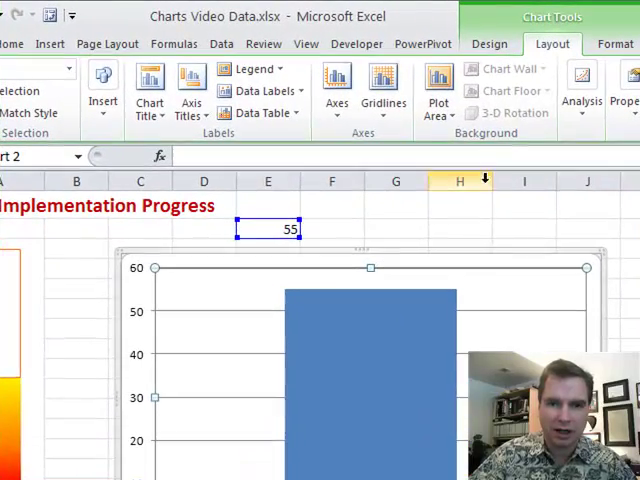
pyautogui.click(336, 90)
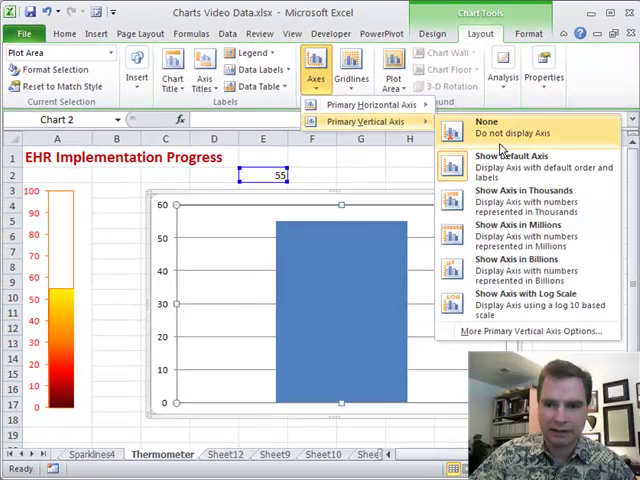
# - Fix the vertical axis maximum at 100 so the 55 bar plots on a 0–100 scale
pyautogui.click(532, 332)
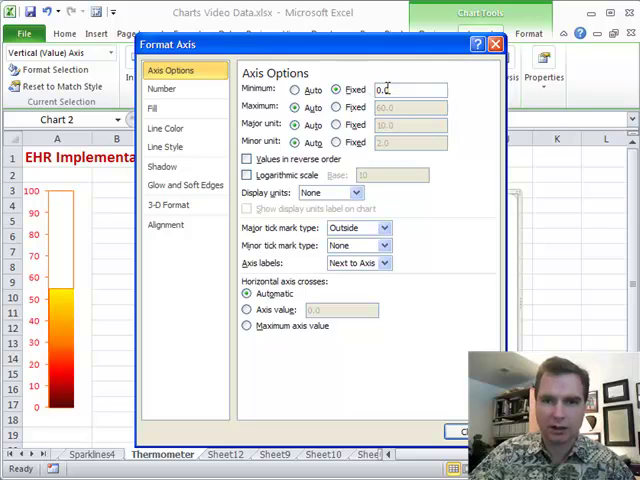
pyautogui.click(338, 108)
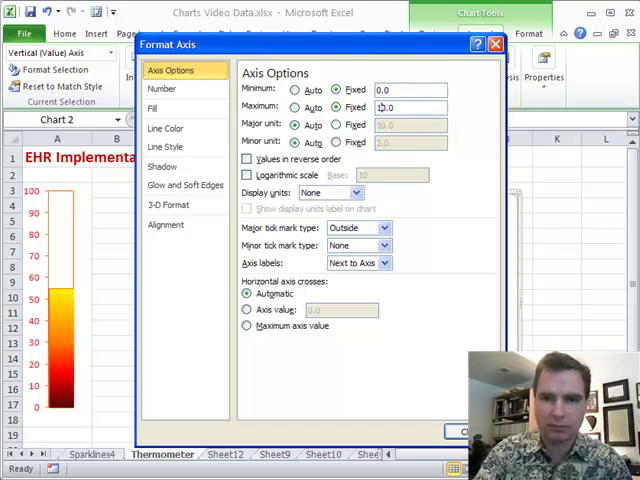
pyautogui.write('100.0')
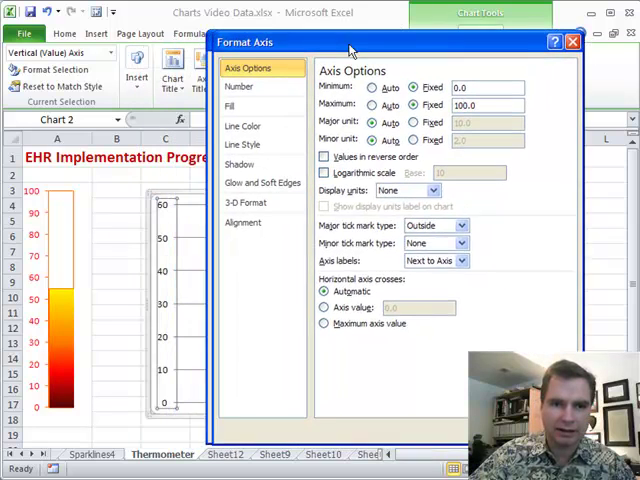
pyautogui.click(572, 40)
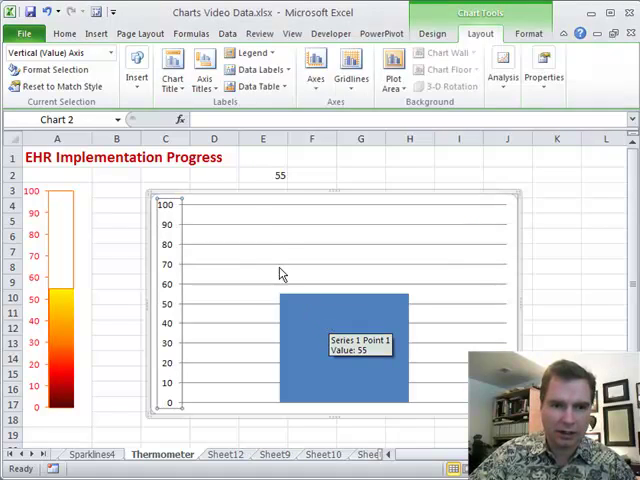
pyautogui.moveTo(320, 308)
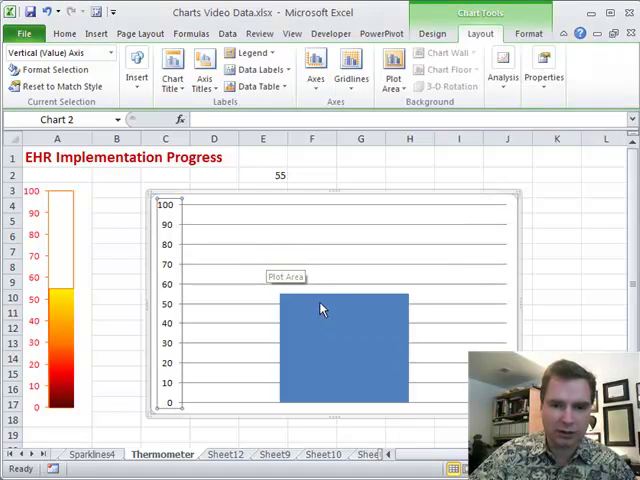
# - Set the data series Gap Width to 0% so the column fills the whole plot area
pyautogui.click(330, 332)
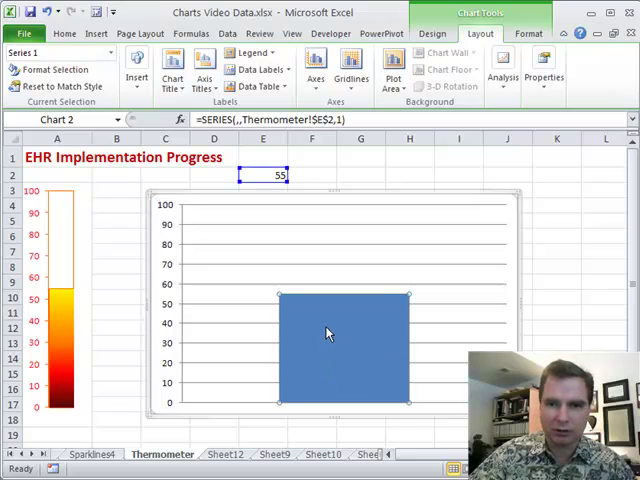
pyautogui.rightClick(330, 332)
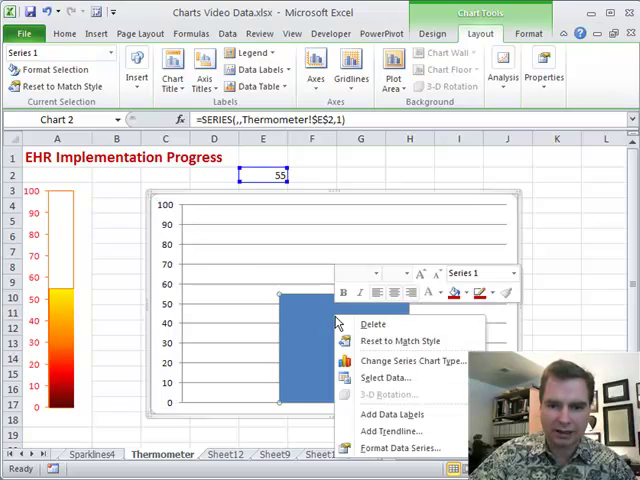
pyautogui.moveTo(400, 448)
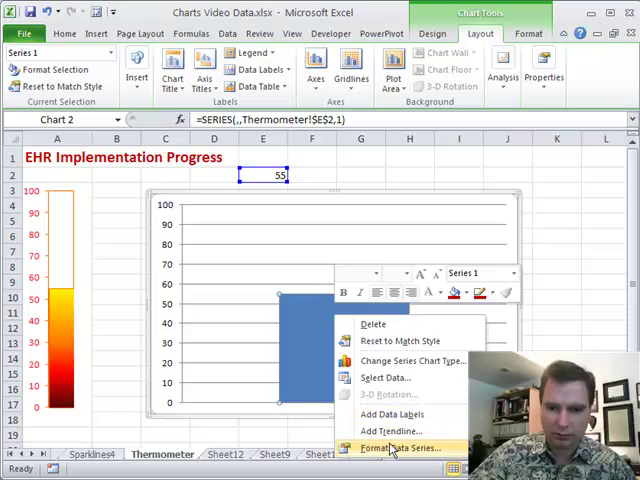
pyautogui.click(392, 448)
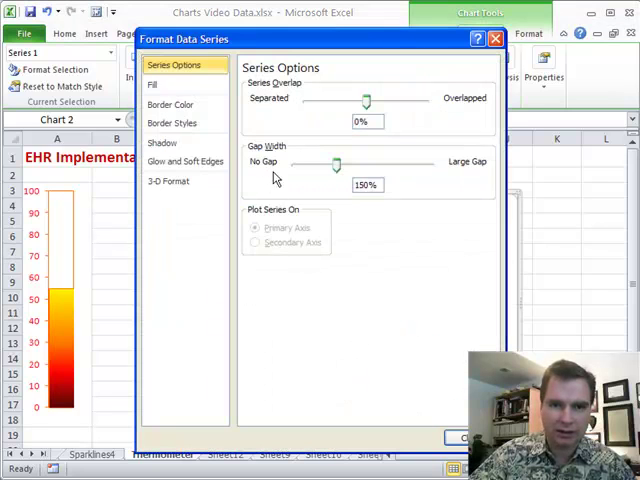
pyautogui.moveTo(368, 48)
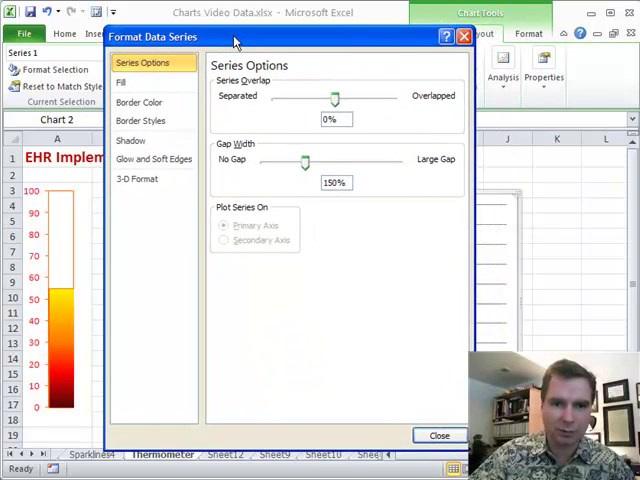
pyautogui.moveTo(304, 160); pyautogui.dragTo(292, 160)
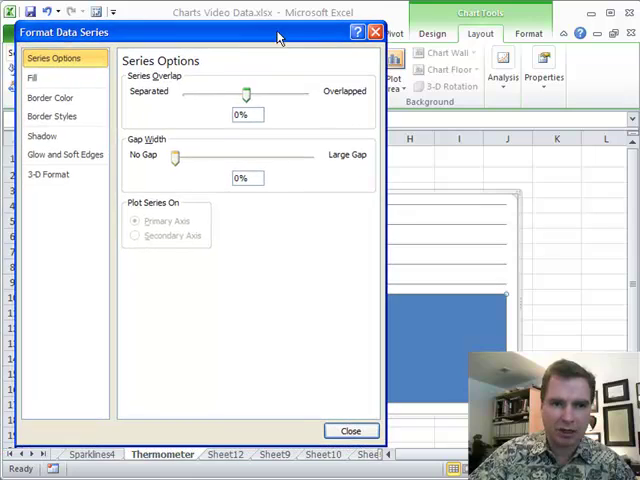
pyautogui.click(32, 76)
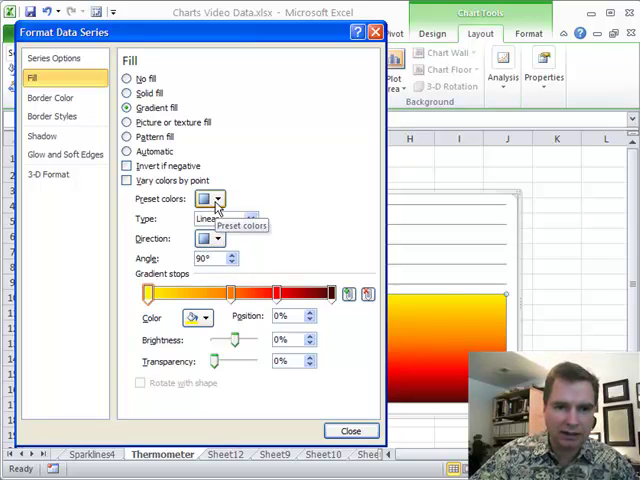
# - Apply the Fire gradient preset to the column, red at the bottom fading to yellow
pyautogui.click(212, 198)
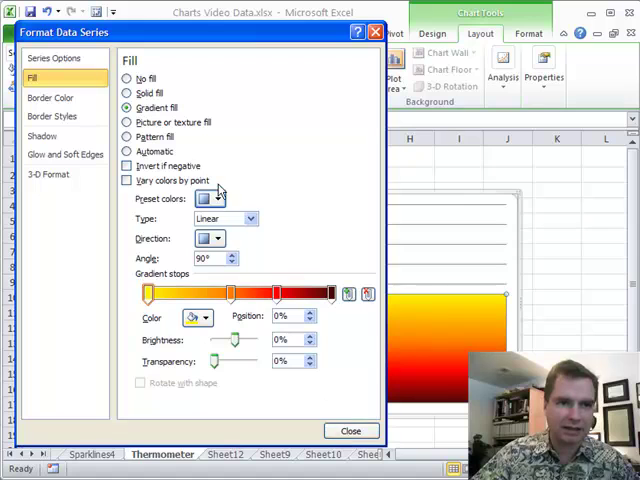
pyautogui.click(50, 96)
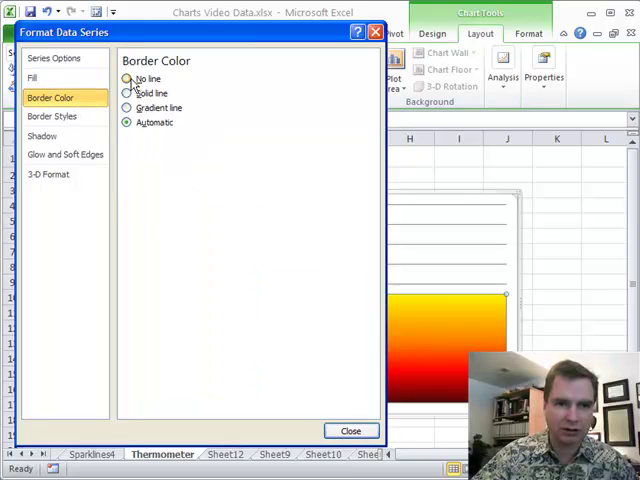
# - Give the column a solid orange border and start recolouring the vertical axis numbers
pyautogui.click(128, 92)
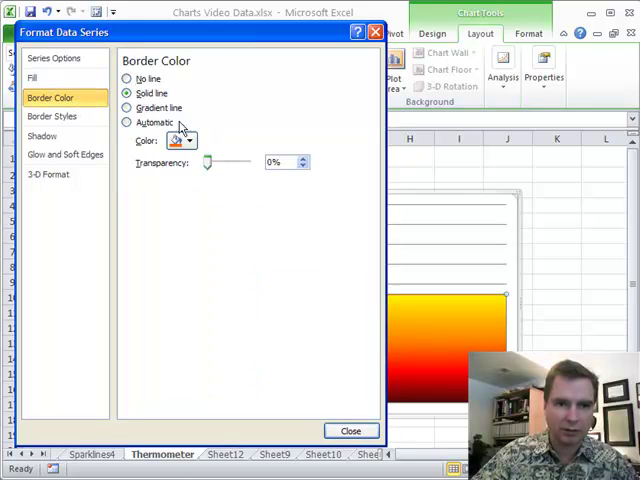
pyautogui.click(182, 140)
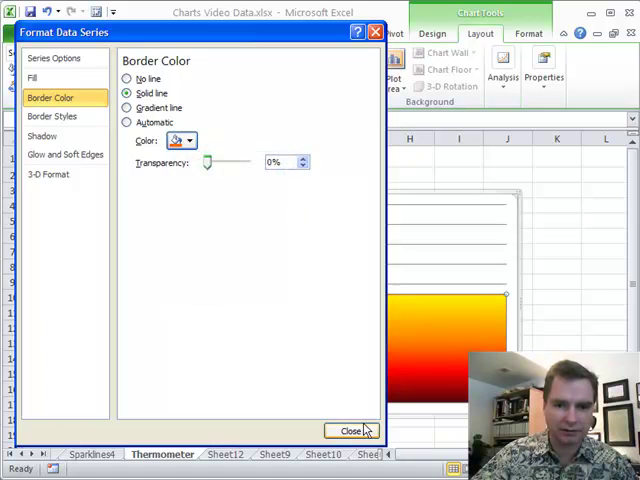
pyautogui.click(352, 430)
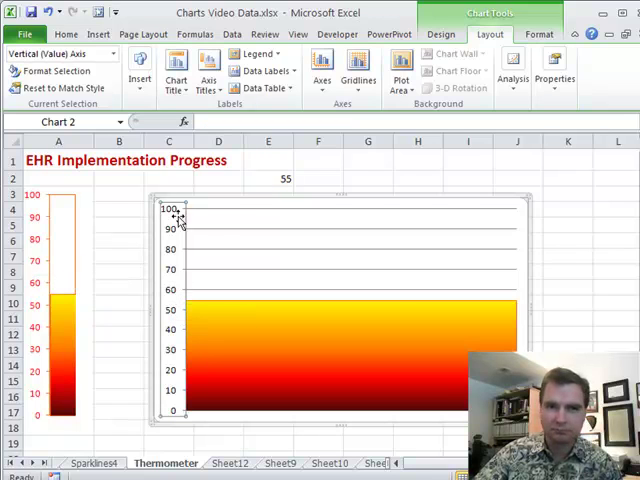
pyautogui.click(66, 32)
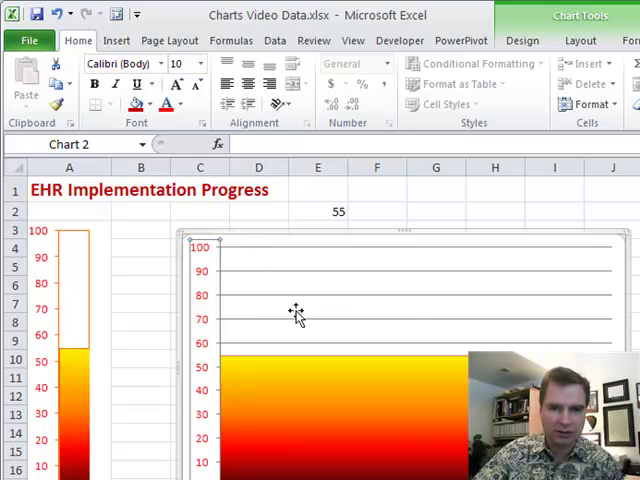
# - Set the vertical axis line to a solid orange line through its More Options settings
pyautogui.click(580, 40)
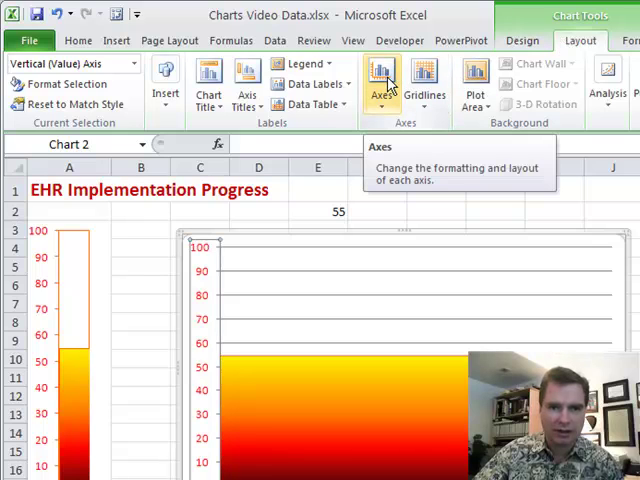
pyautogui.moveTo(388, 104)
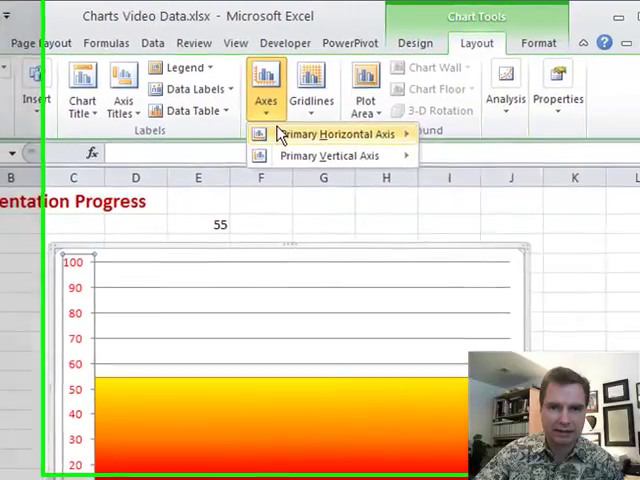
pyautogui.moveTo(320, 158)
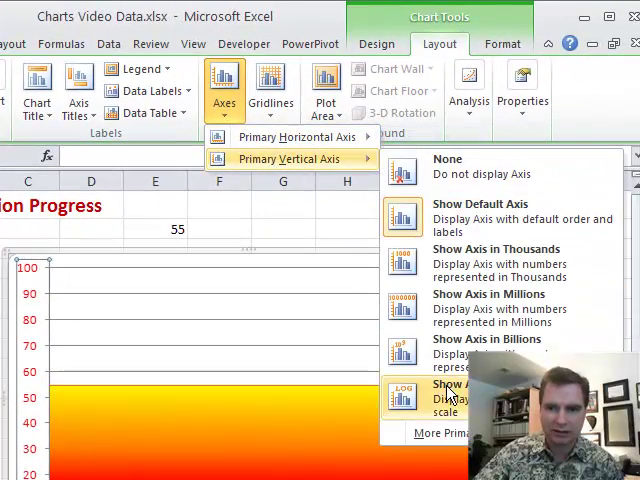
pyautogui.click(444, 432)
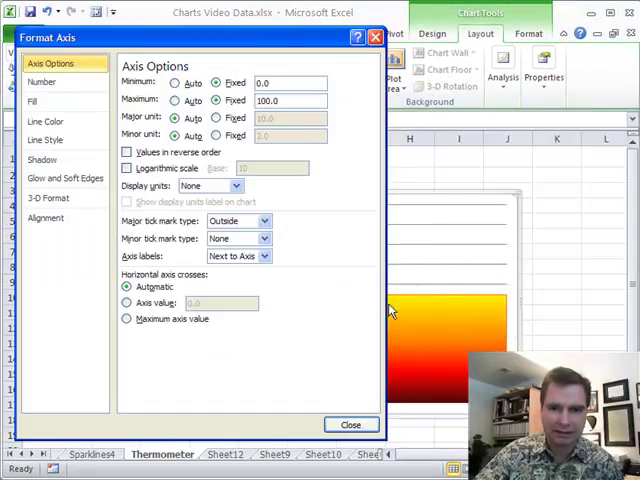
pyautogui.moveTo(72, 120)
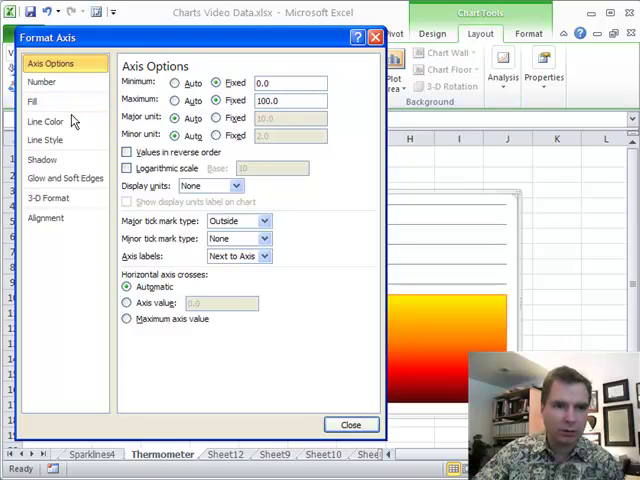
pyautogui.click(44, 120)
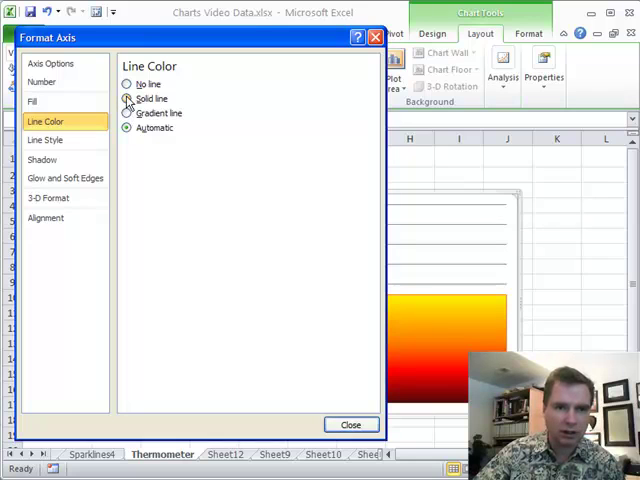
pyautogui.click(128, 98)
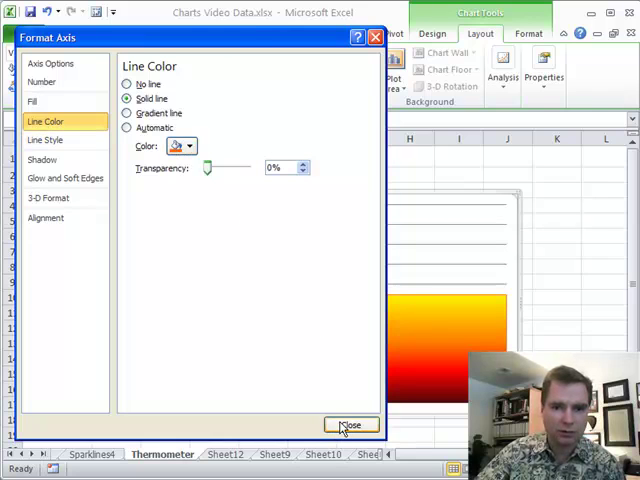
pyautogui.click(352, 424)
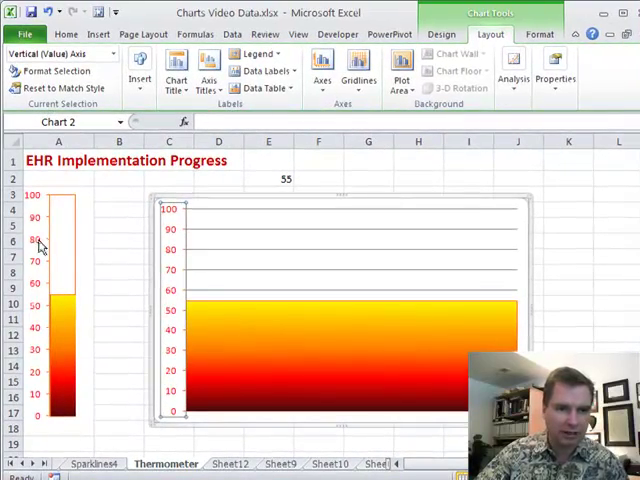
pyautogui.moveTo(230, 238)
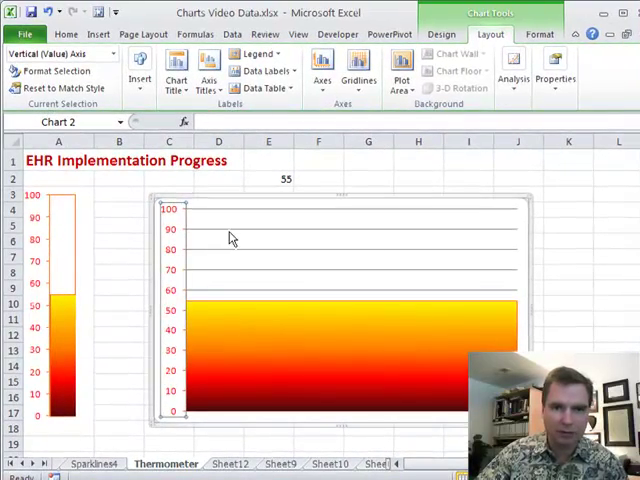
# - Set Primary Horizontal Gridlines to None on the second chart
pyautogui.click(358, 72)
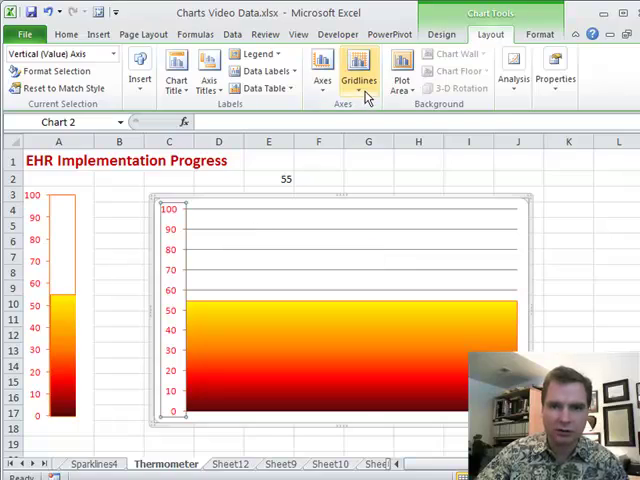
pyautogui.click(352, 68)
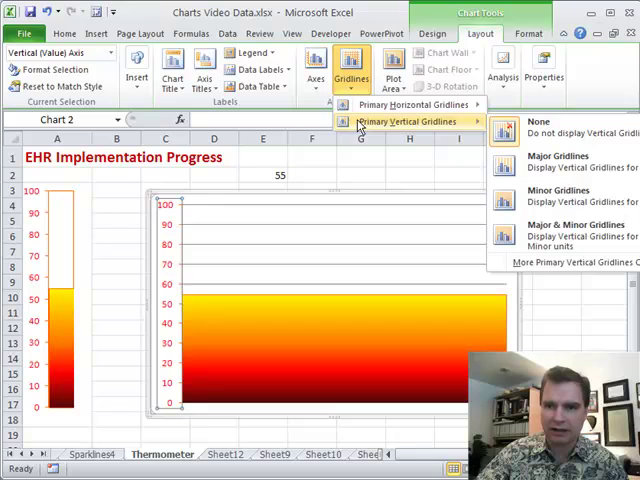
pyautogui.moveTo(416, 106)
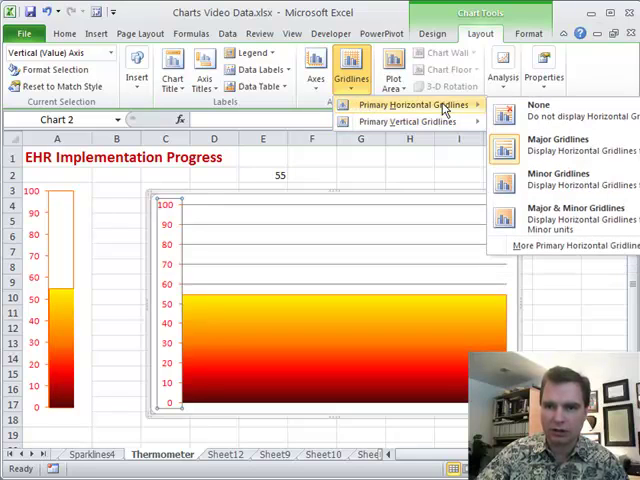
pyautogui.click(540, 110)
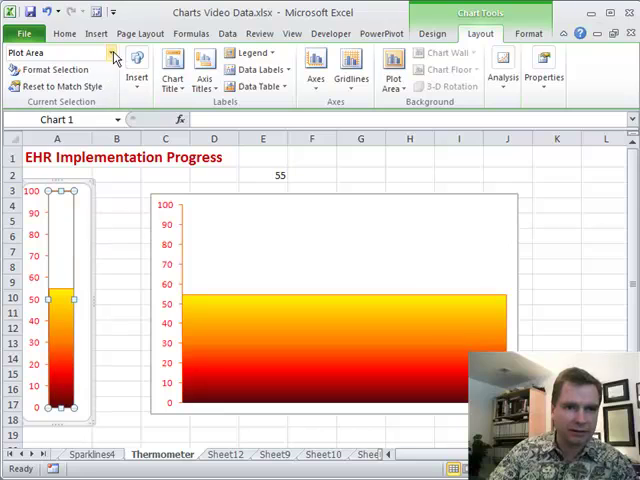
# - Give the second chart's plot area a solid-line coloured border
pyautogui.click(110, 52)
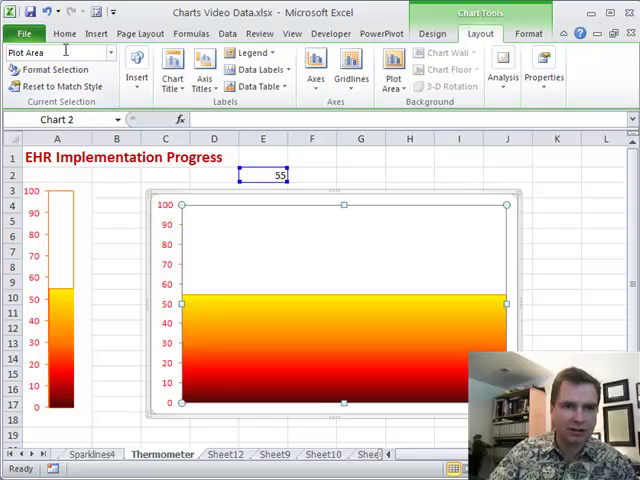
pyautogui.click(50, 68)
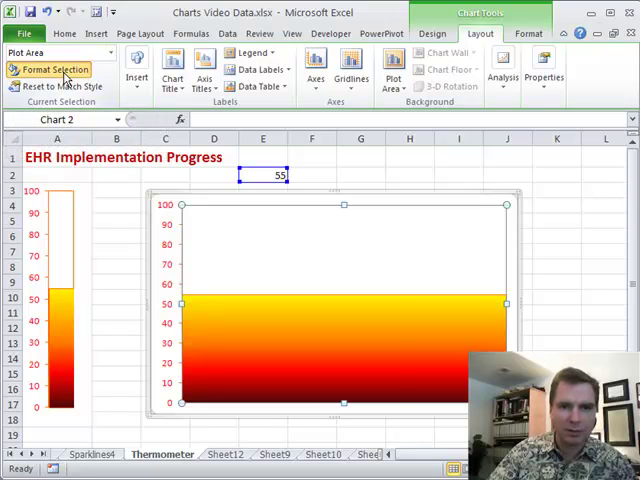
pyautogui.click(50, 68)
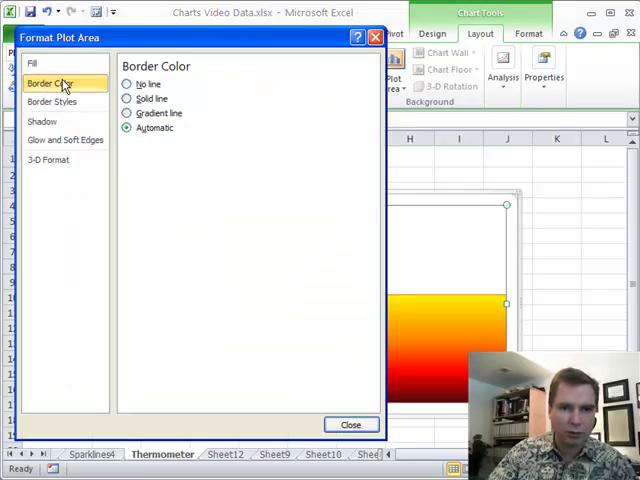
pyautogui.click(128, 98)
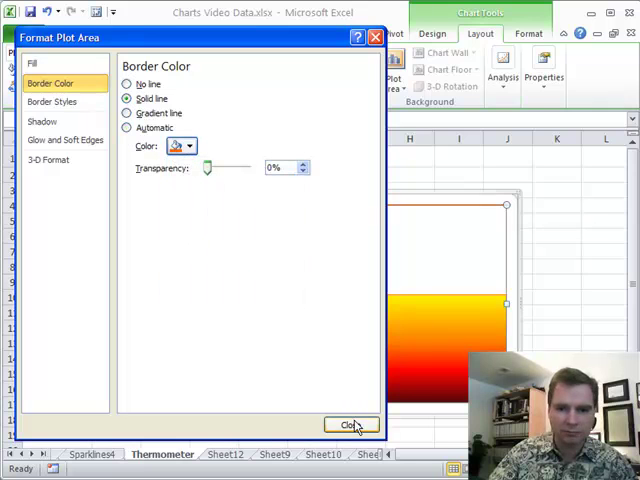
pyautogui.click(350, 424)
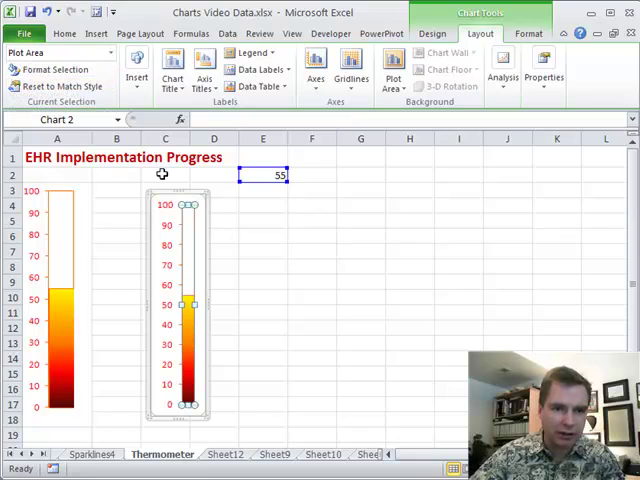
pyautogui.moveTo(196, 204)
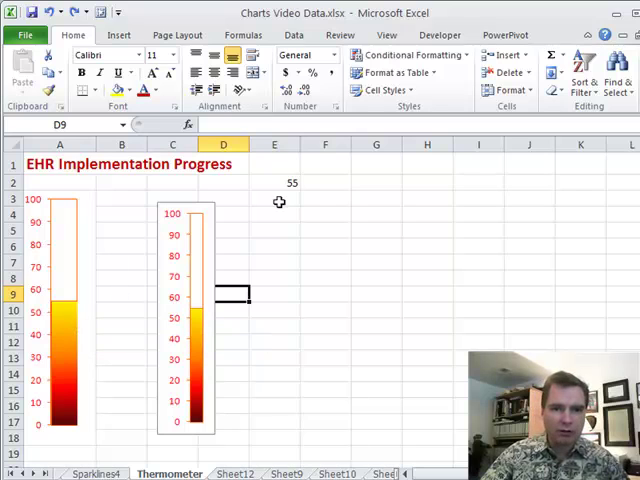
# - Change E2 from 55 to 14 so both thermometers drop to the lower value
pyautogui.click(276, 182)
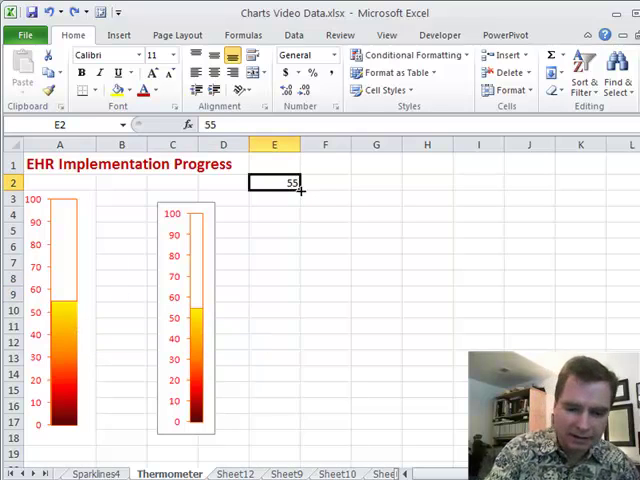
pyautogui.write('83')
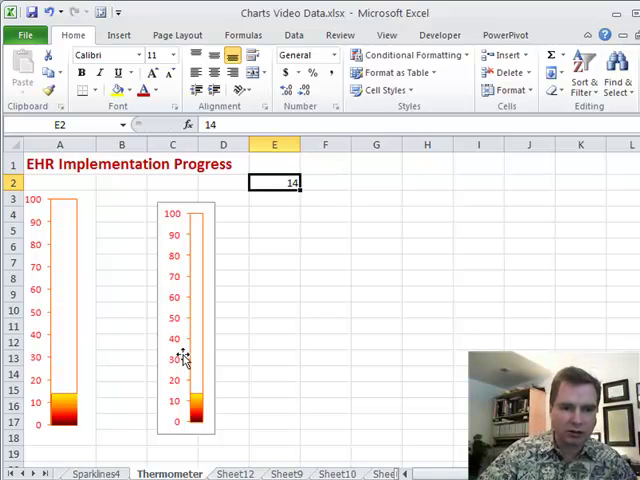
pyautogui.moveTo(136, 404)
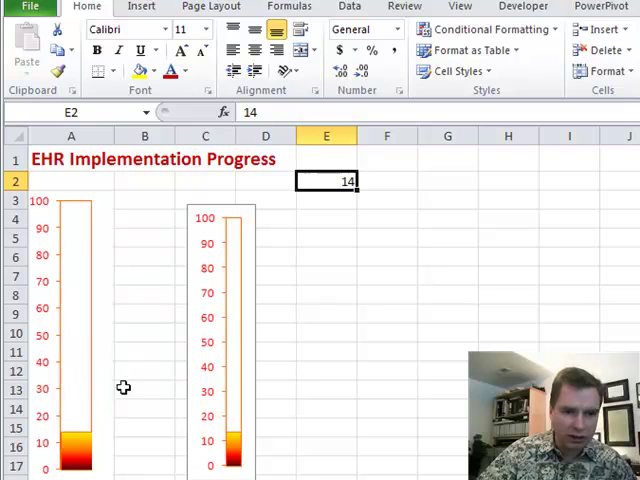
# - Enter the milestone label 'Abstract charts' in B14 beside the left thermometer
pyautogui.click(144, 410)
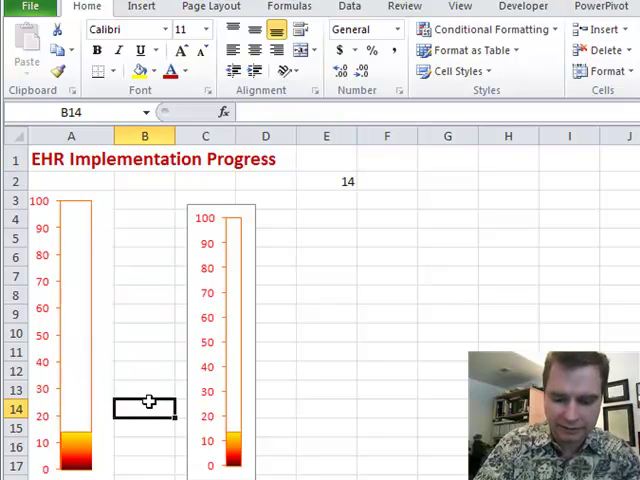
pyautogui.write('Abstract')
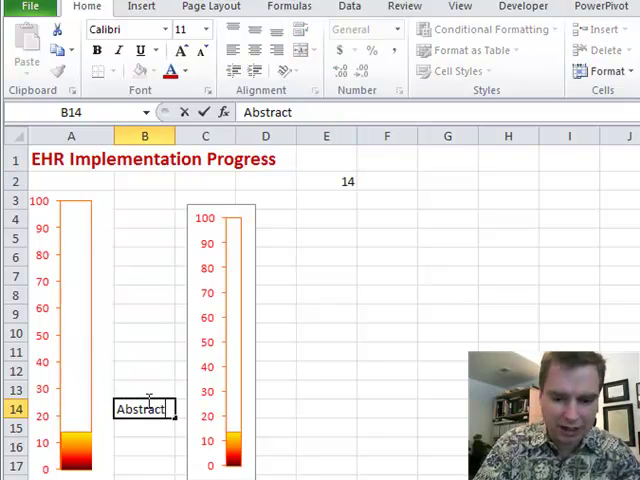
pyautogui.write('charts')
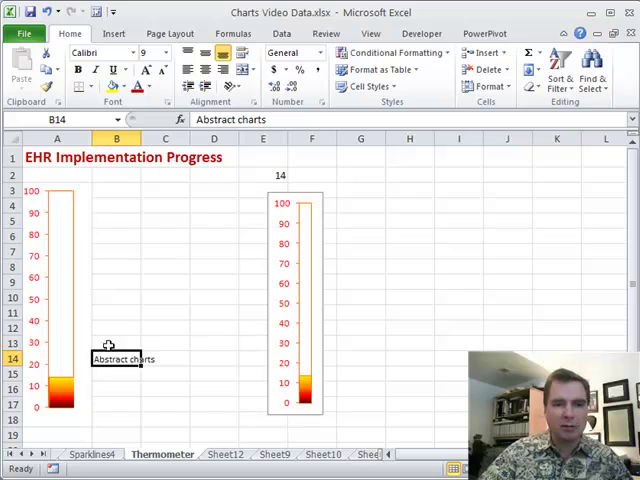
pyautogui.click(116, 298)
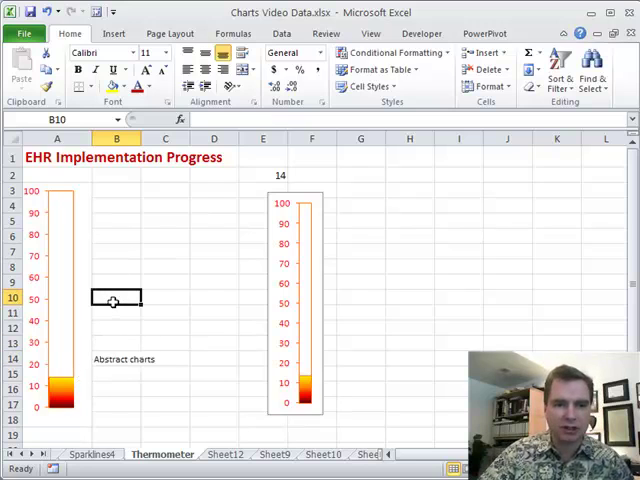
# - Enter the milestone label 'Select EHR' in B16 below it
pyautogui.click(116, 358)
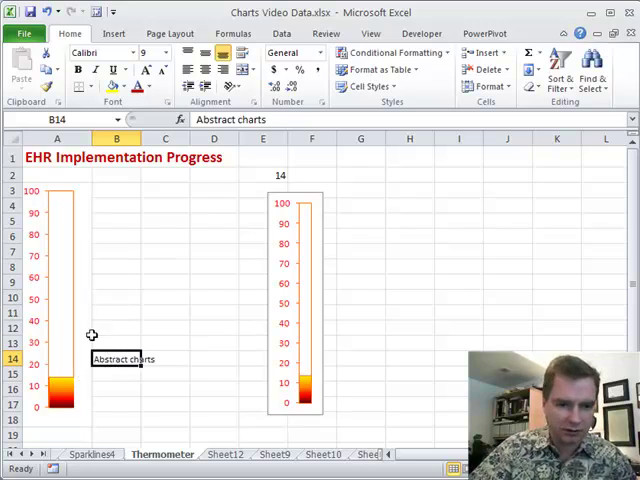
pyautogui.write('s')
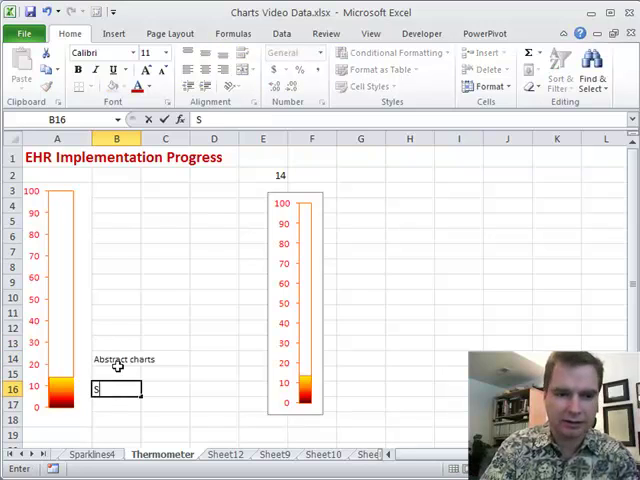
pyautogui.write('elect')
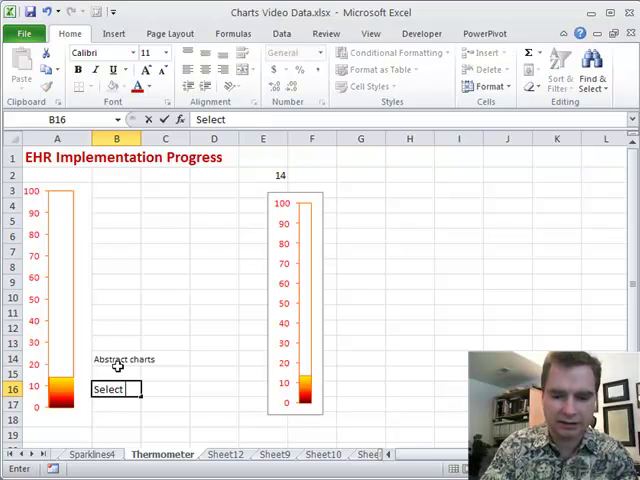
pyautogui.write('EHR')
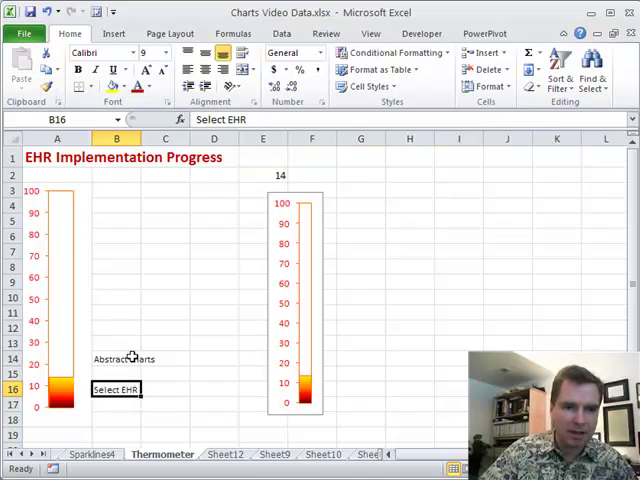
pyautogui.click(116, 358)
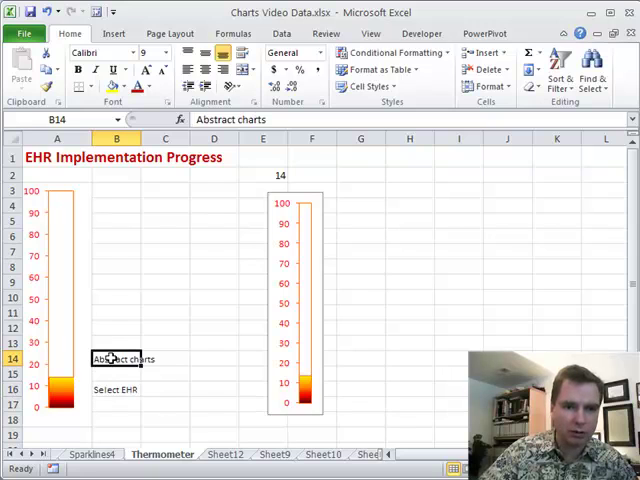